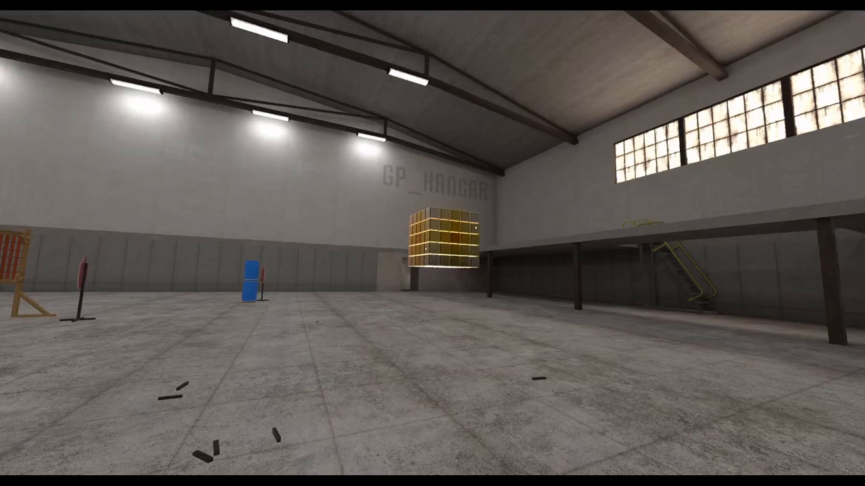
pyautogui.moveTo(432, 243)
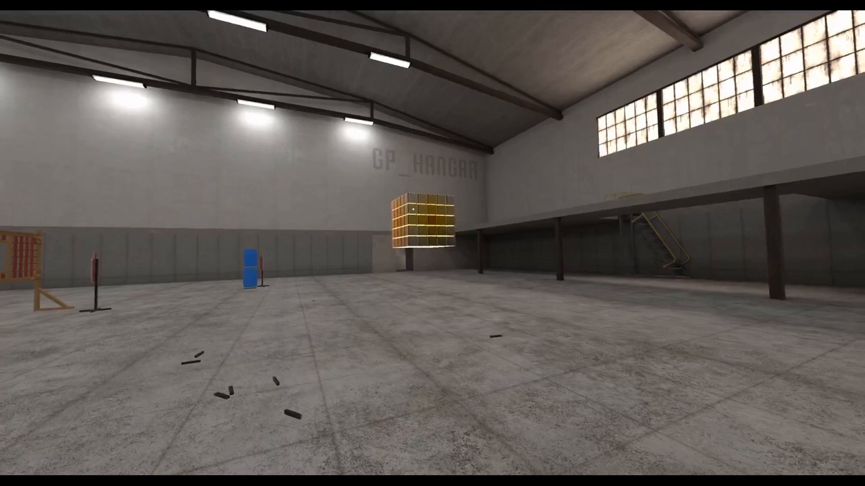
pyautogui.moveTo(432, 243)
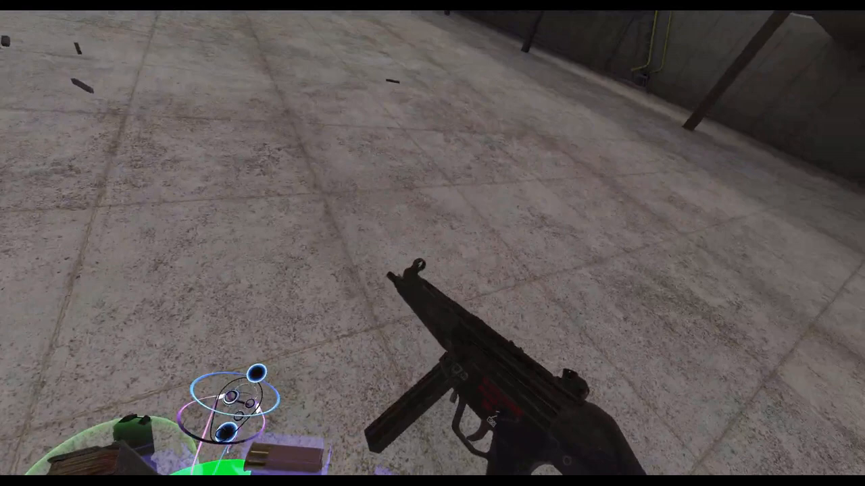
pyautogui.moveTo(432, 243)
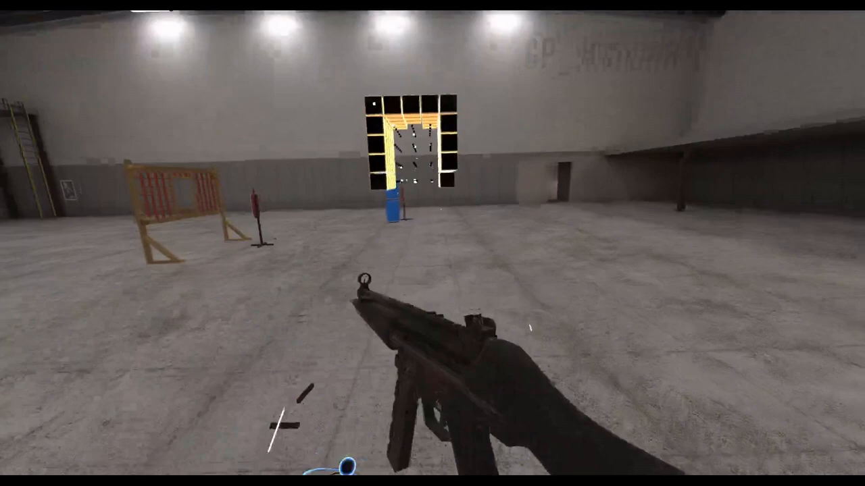
pyautogui.moveTo(432, 243)
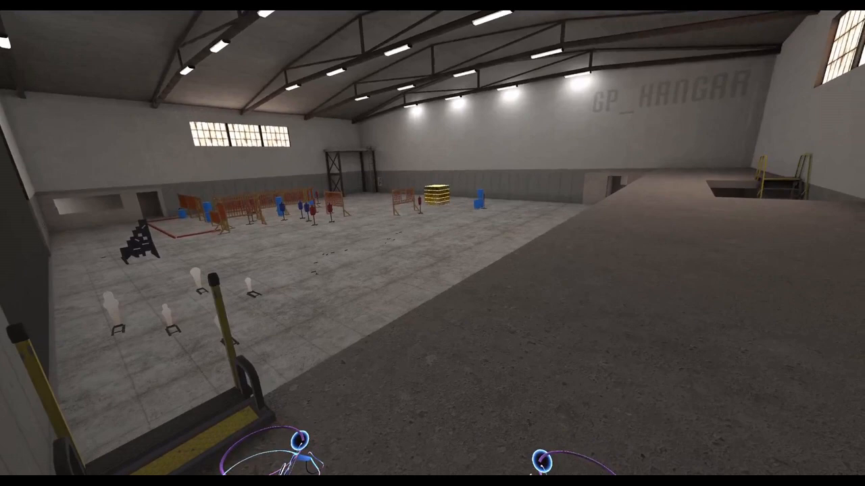
pyautogui.moveTo(433, 244)
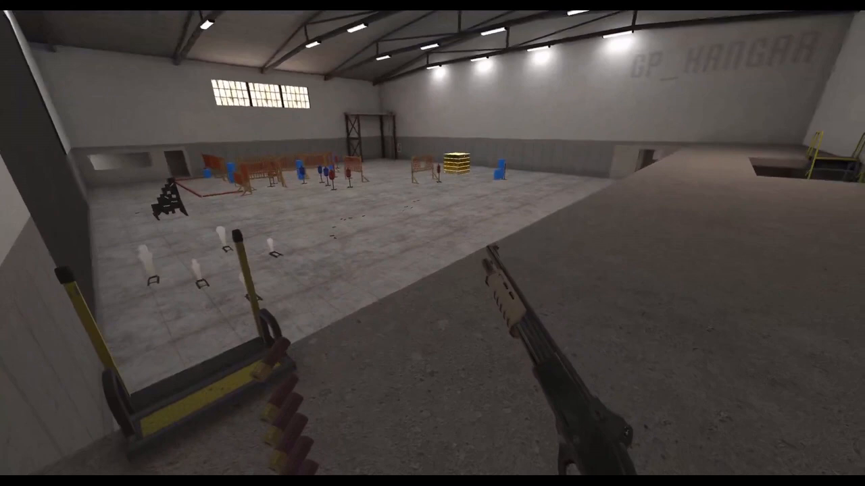
pyautogui.moveTo(433, 243)
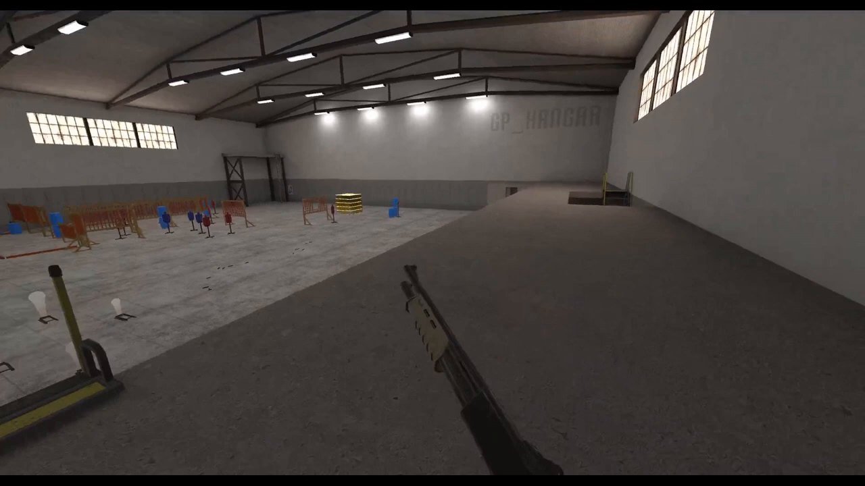